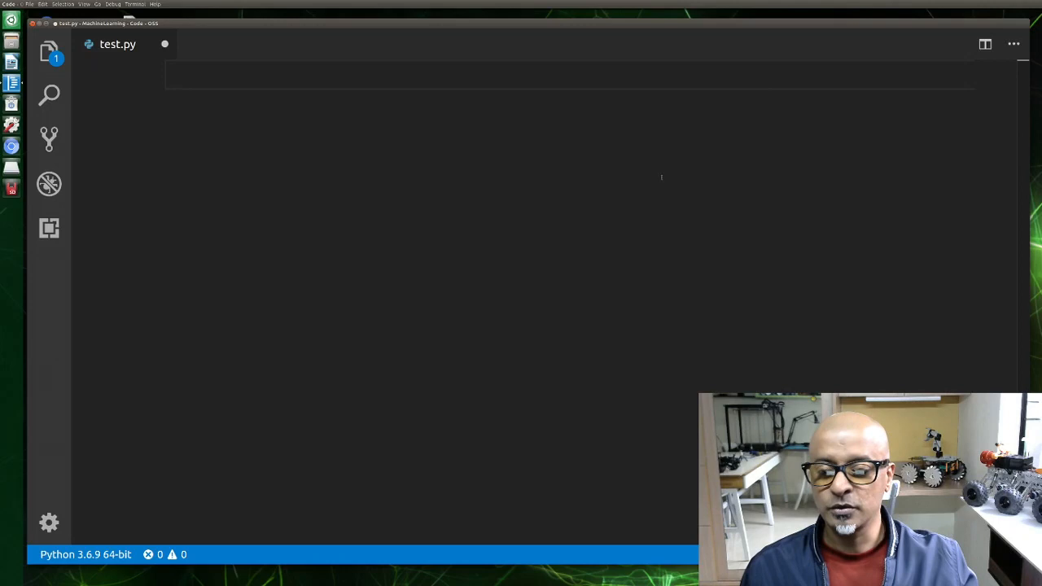
Add the line 'from scipy import constants' to test.py.
type("from")
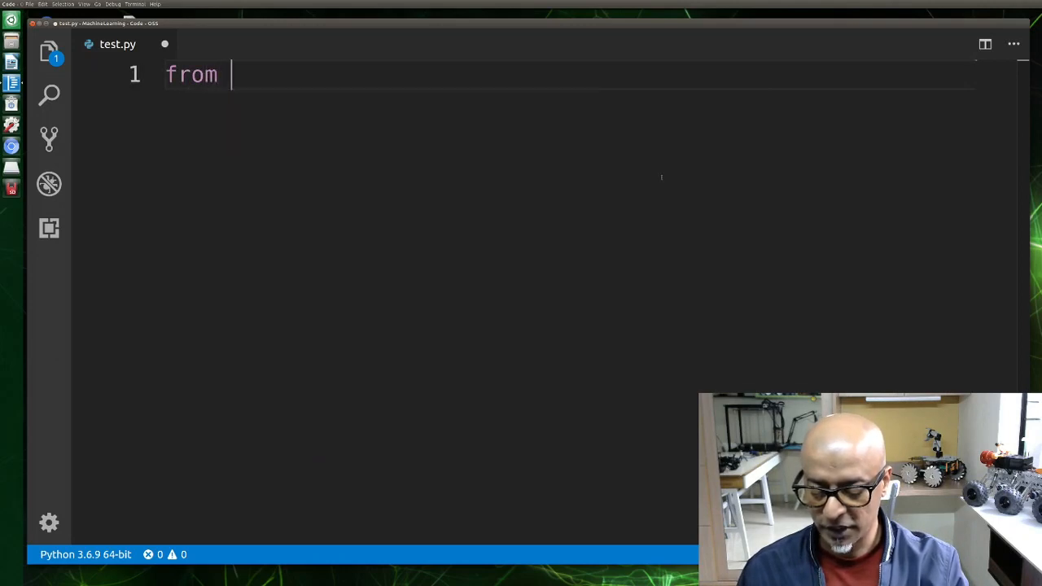
type("sci")
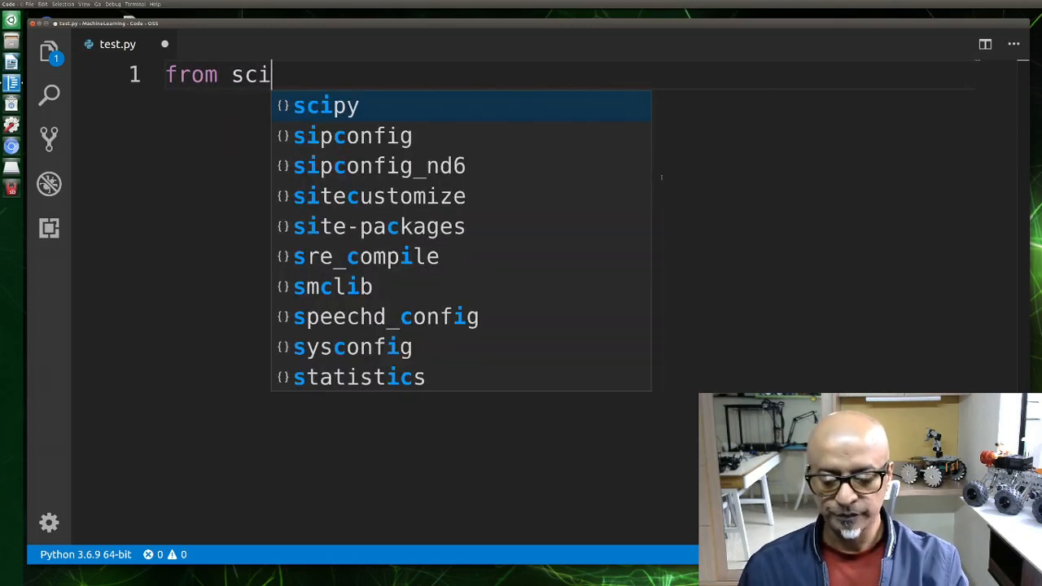
type("py i")
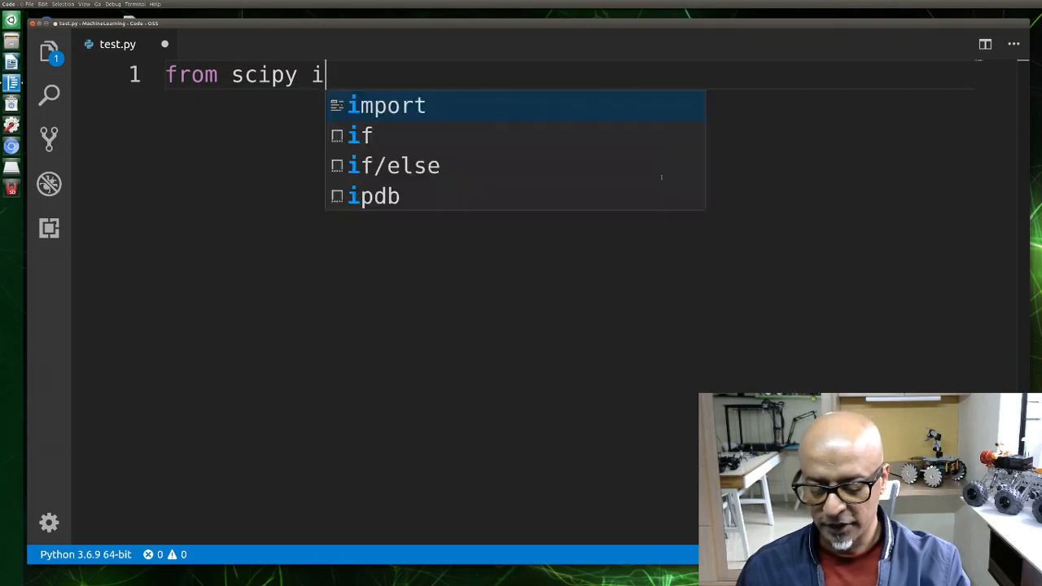
left_click(387, 105)
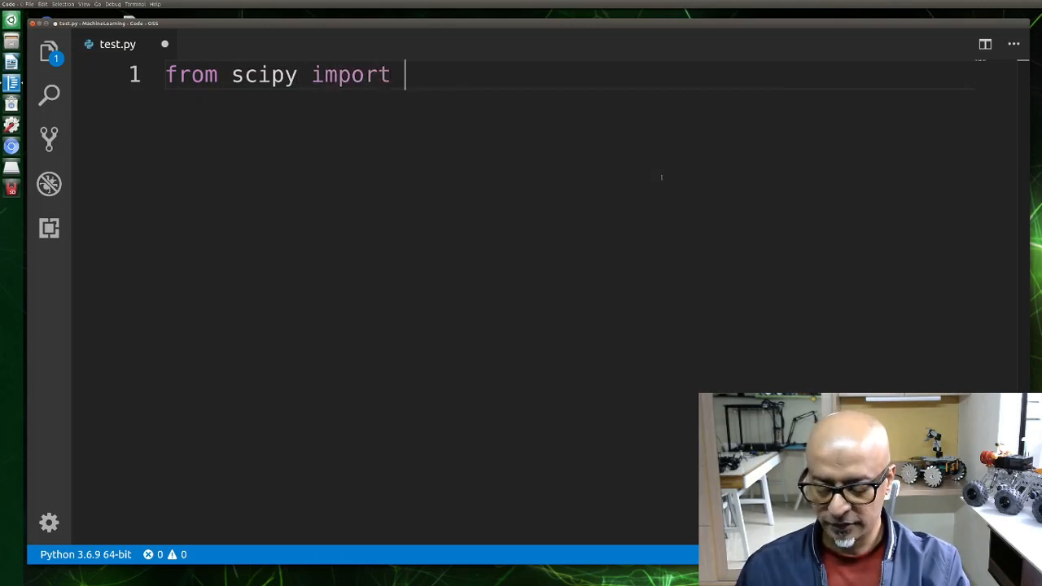
type("constants")
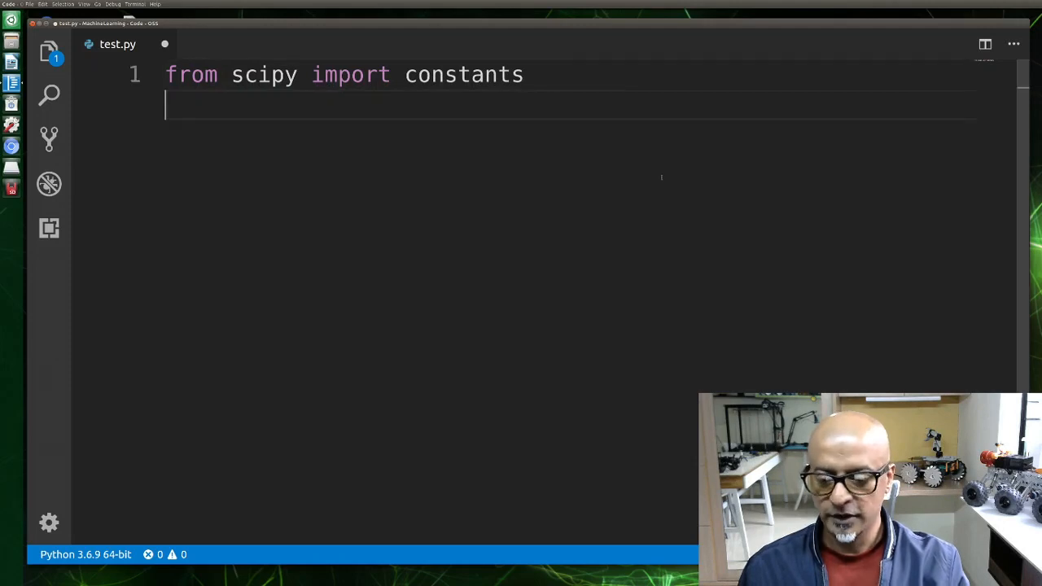
Add print(constants.minute) and dismiss the suggestion popup.
type("print")
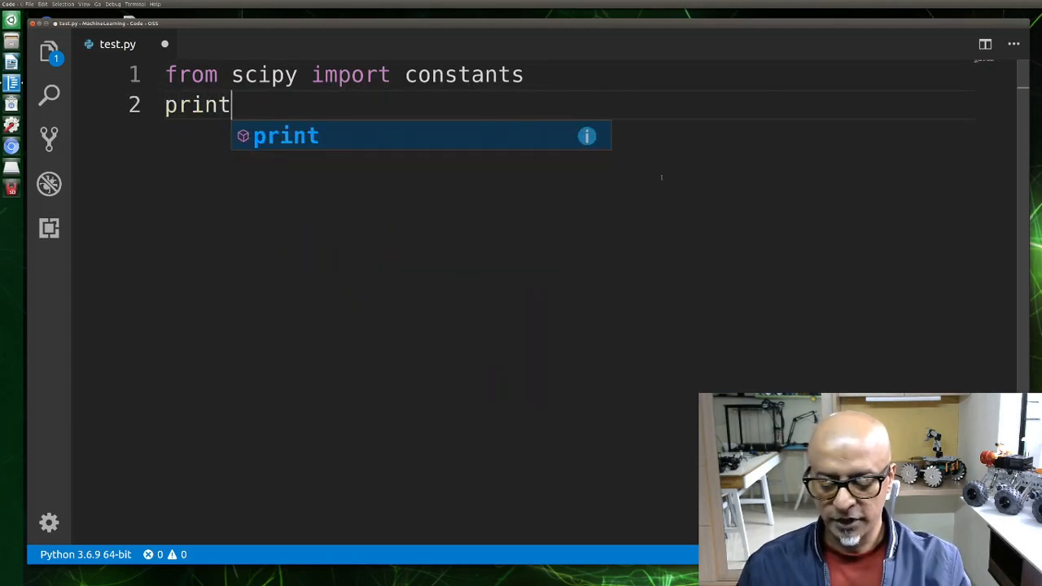
type("(constants")
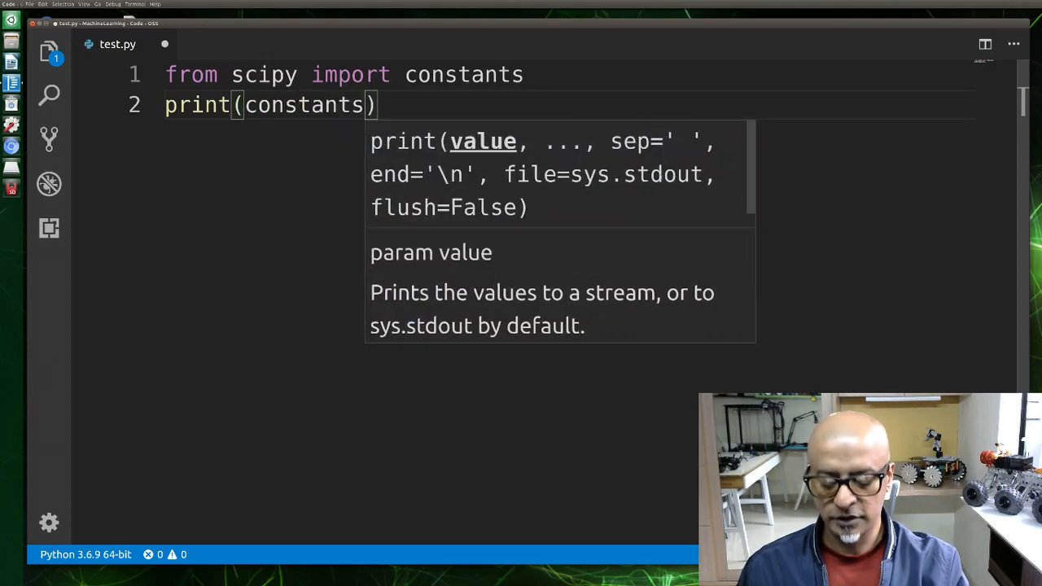
type(".m")
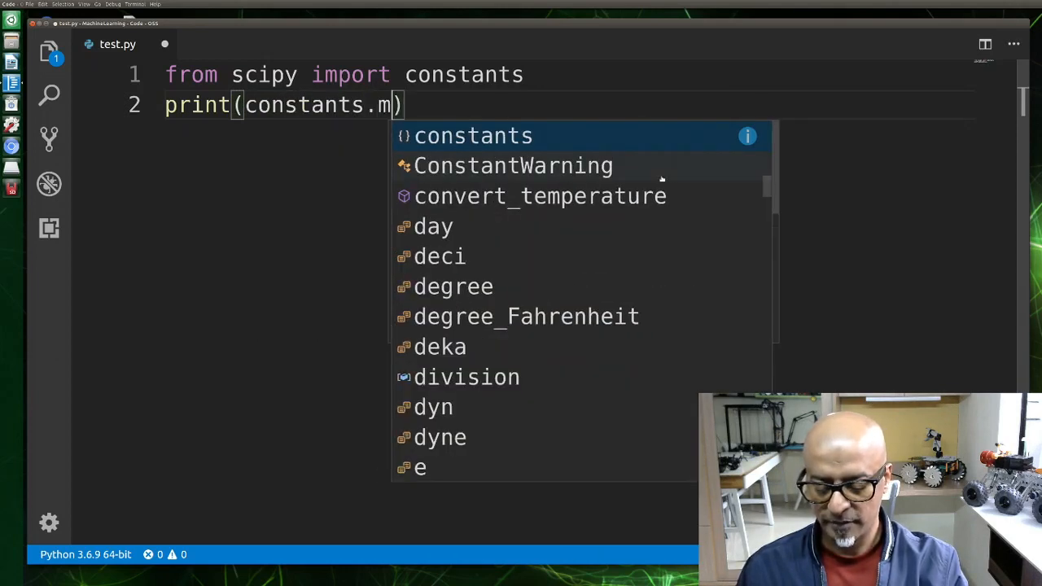
type("inute")
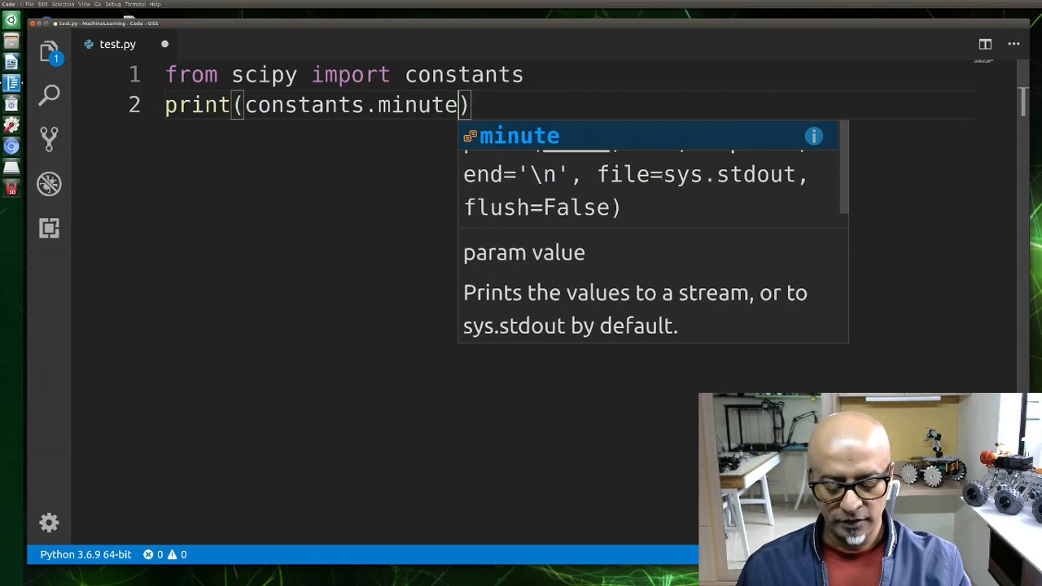
key("Escape")
type("print")
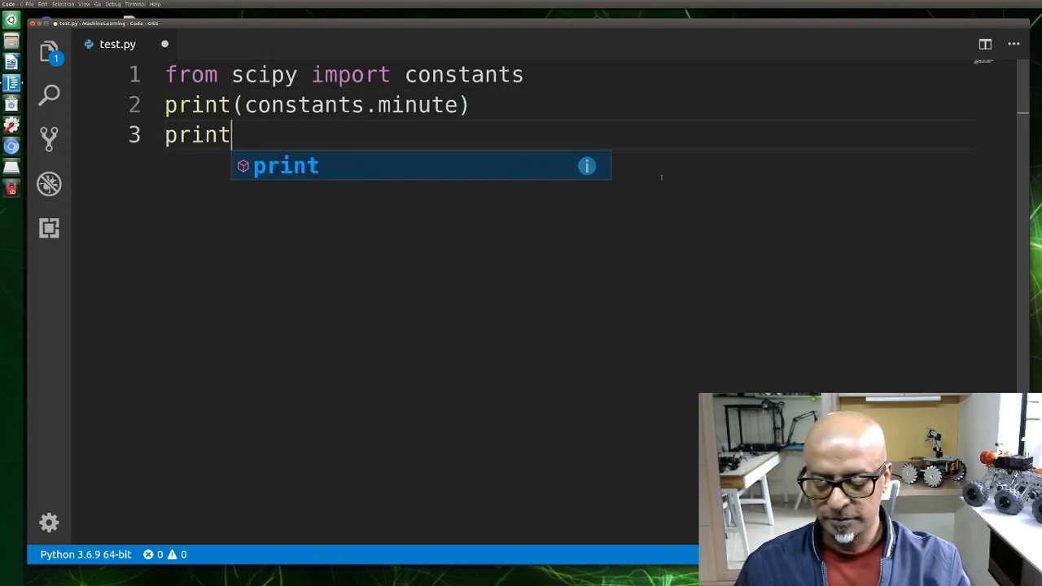
Add print lines for constants.hour and constants.day.
type("(constants")
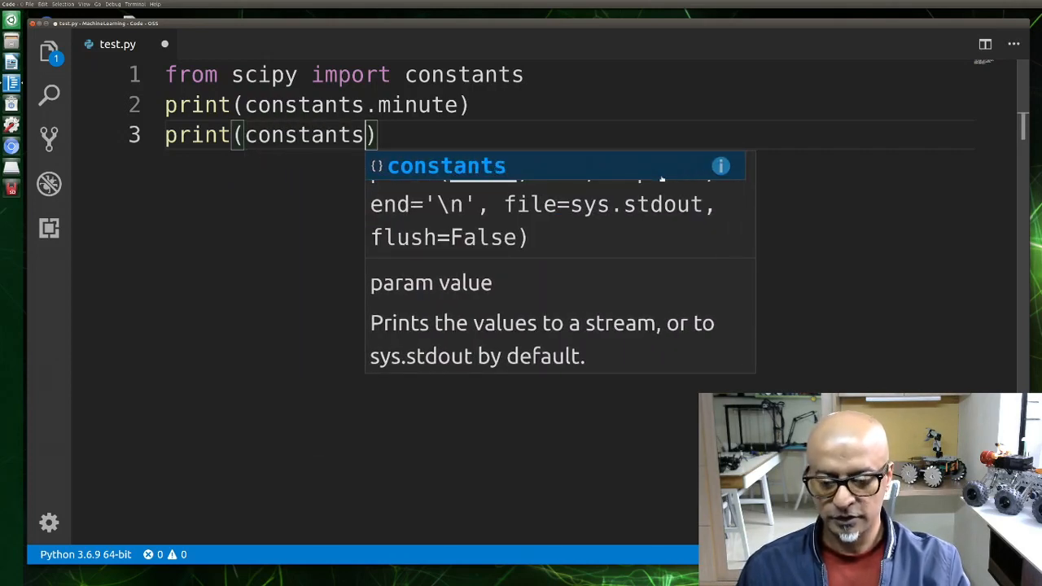
type(".hour")
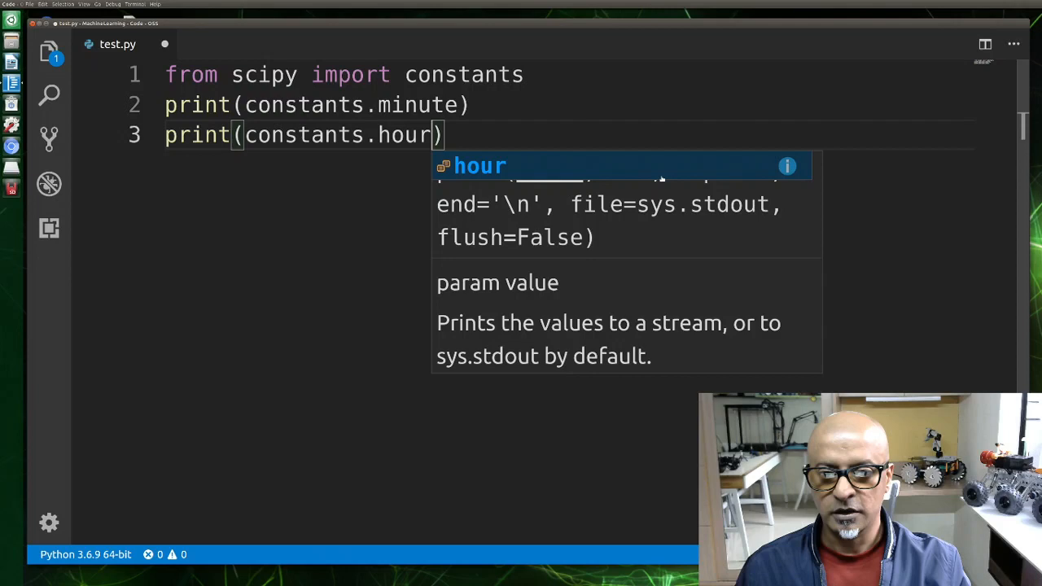
key("Enter")
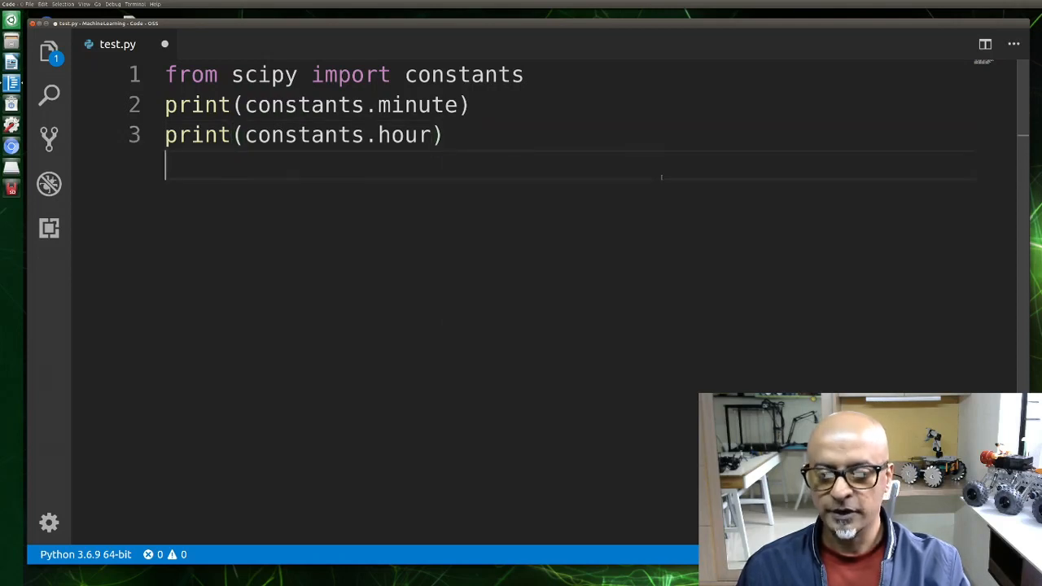
type("pri")
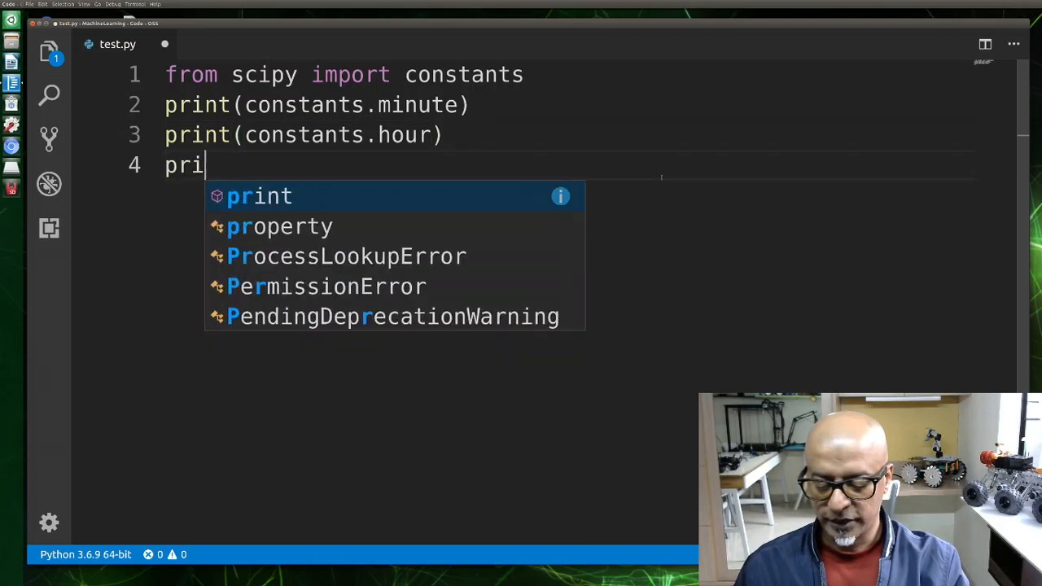
type("nt(constants")
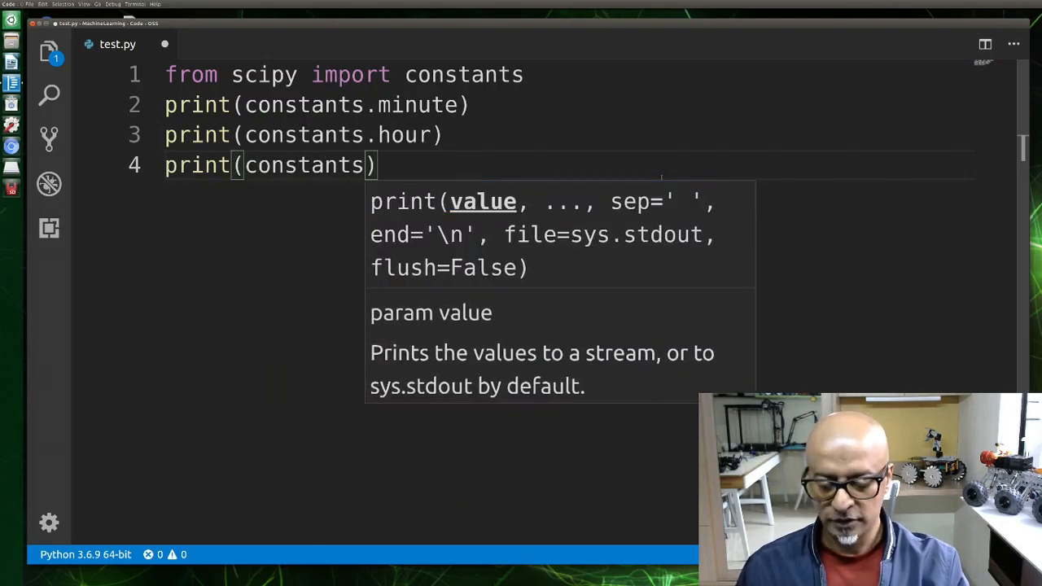
type(".day")
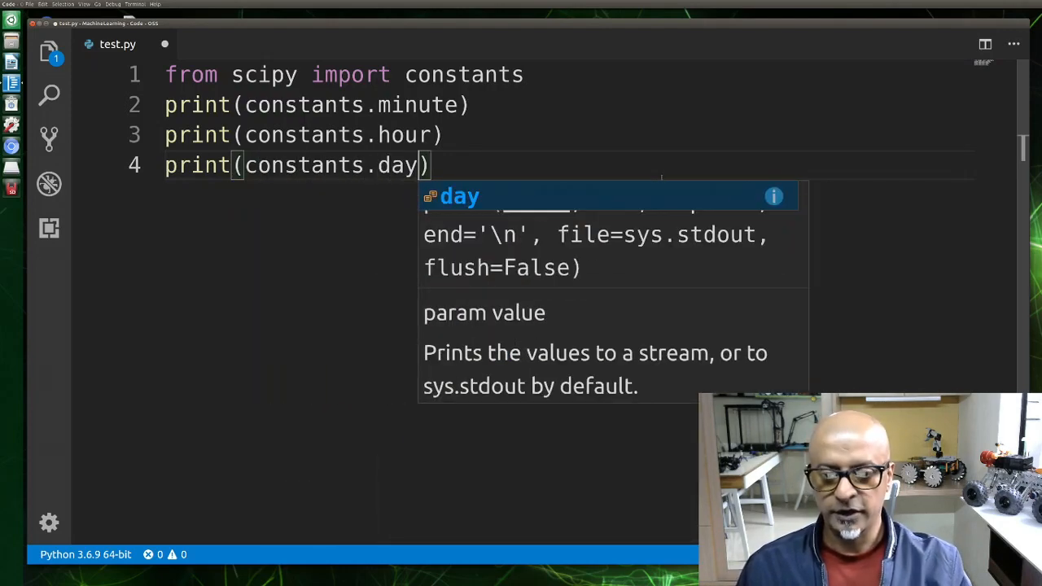
key("Escape")
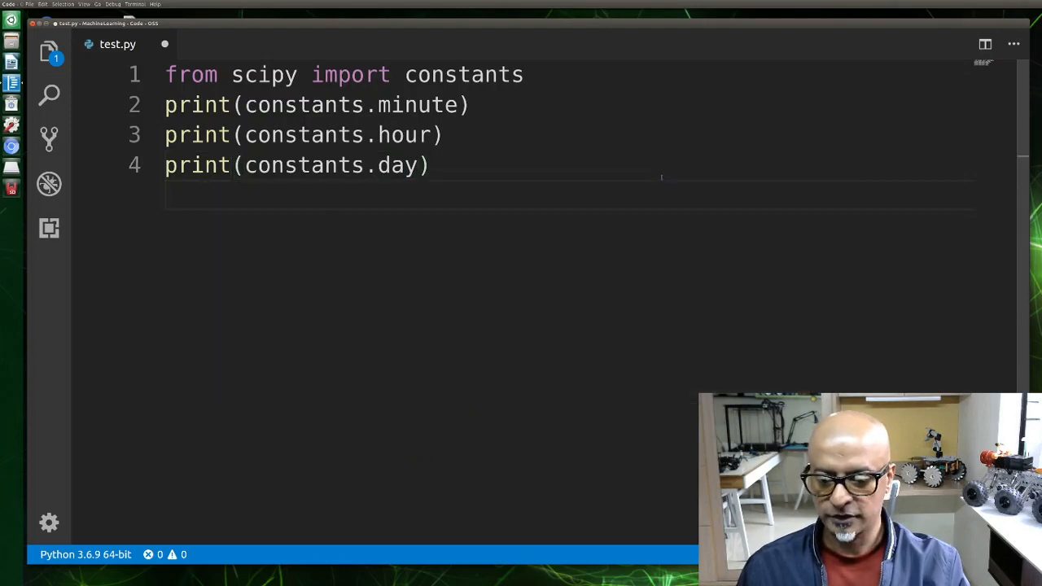
Add print(constants.week) and start a new line.
type("print")
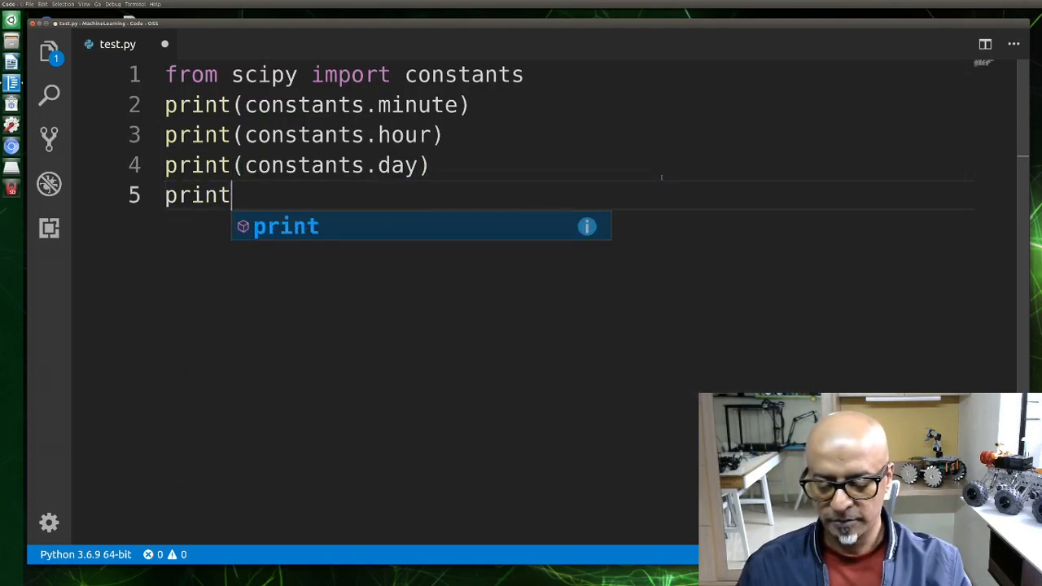
type("(constants")
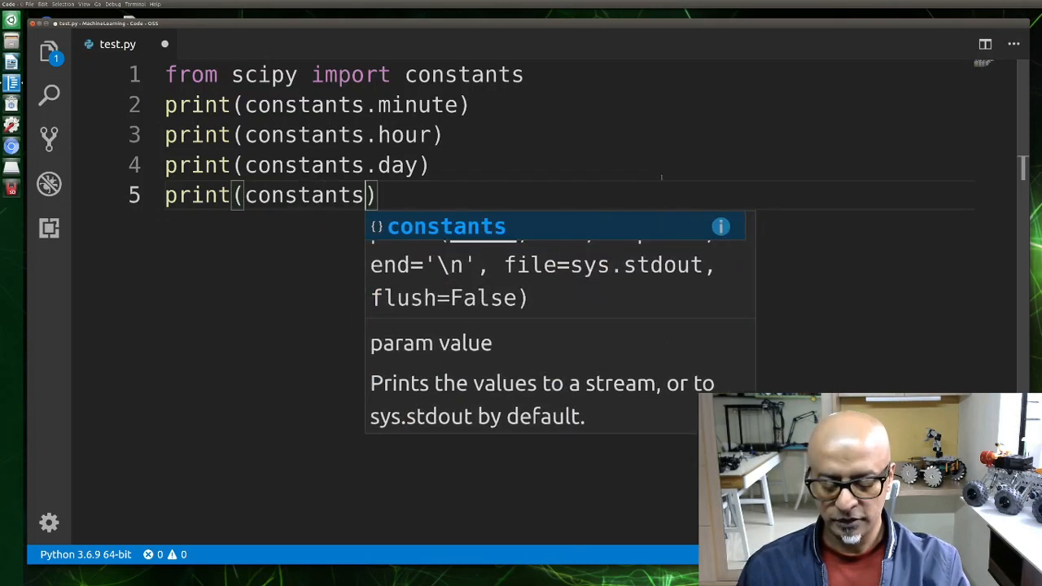
type(".")
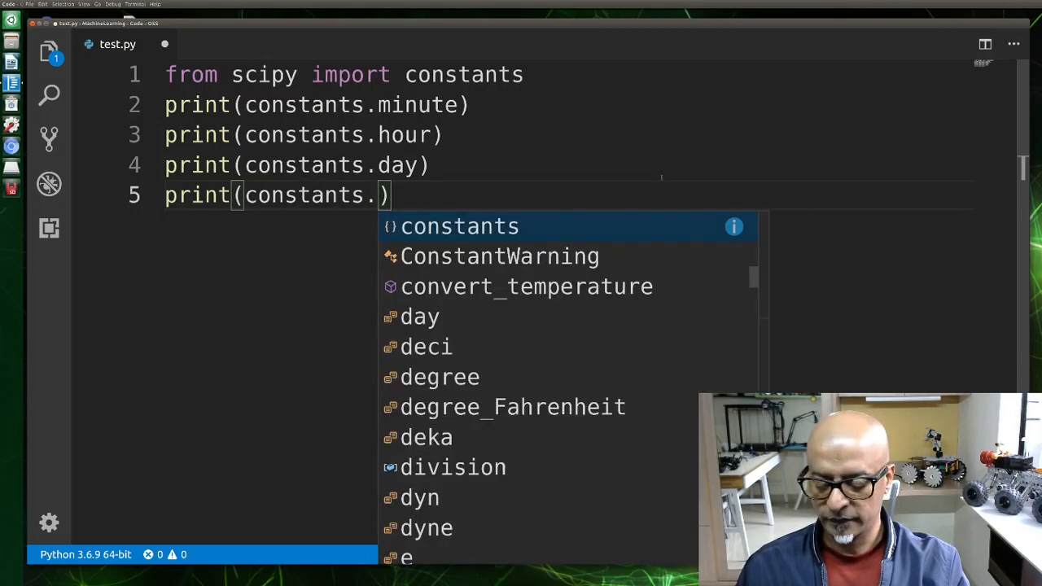
type("week")
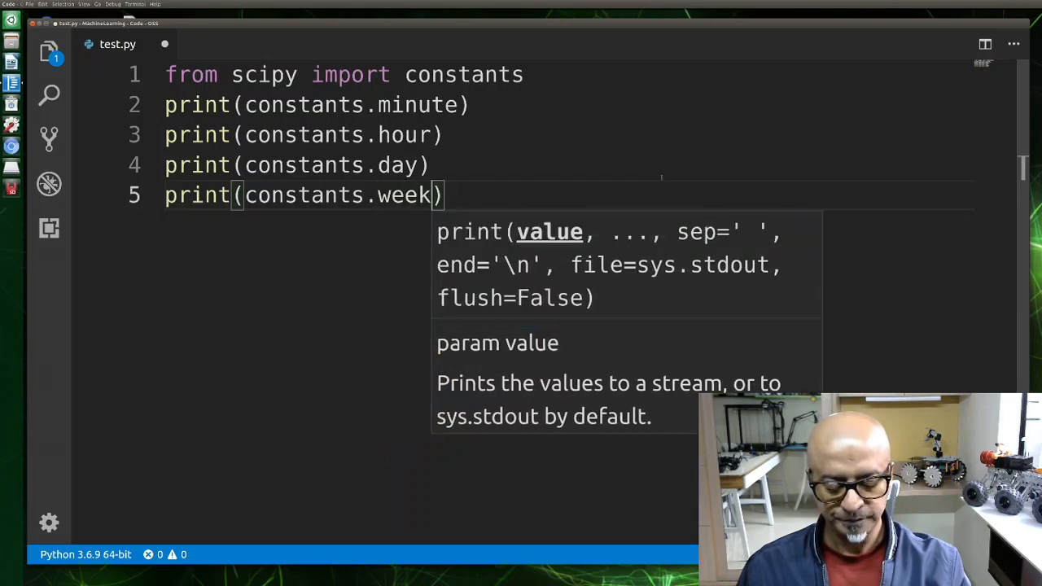
key("Enter")
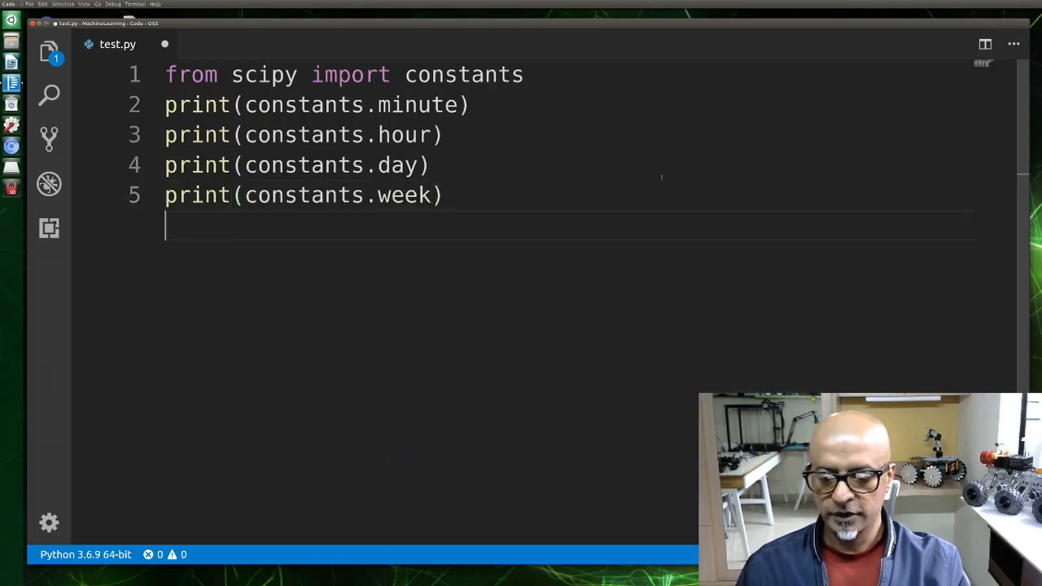
Add print(constants.year) and print(constants.Julian_year), then dismiss the parameter hint.
type("print")
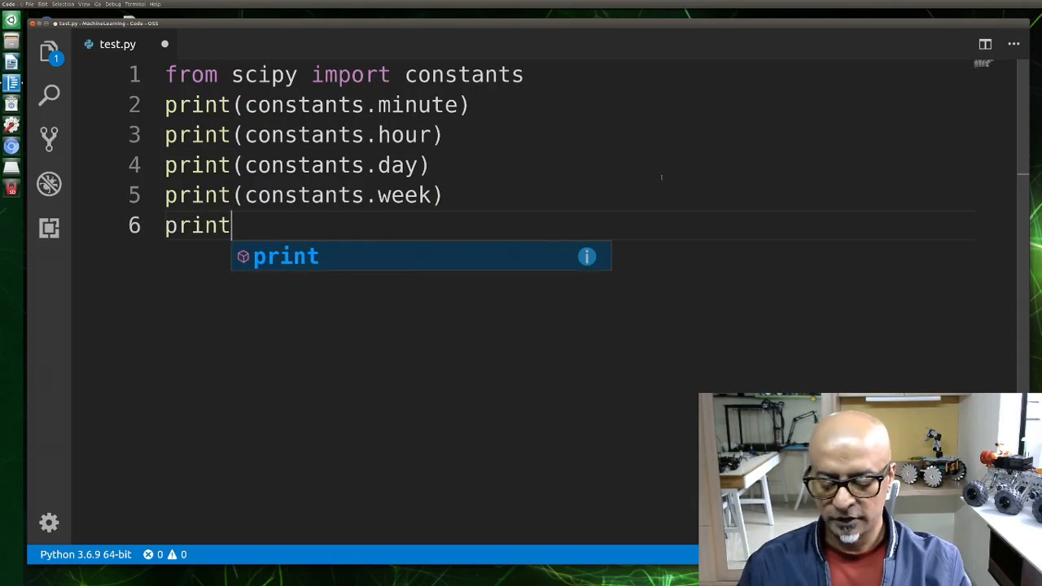
type("(constants")
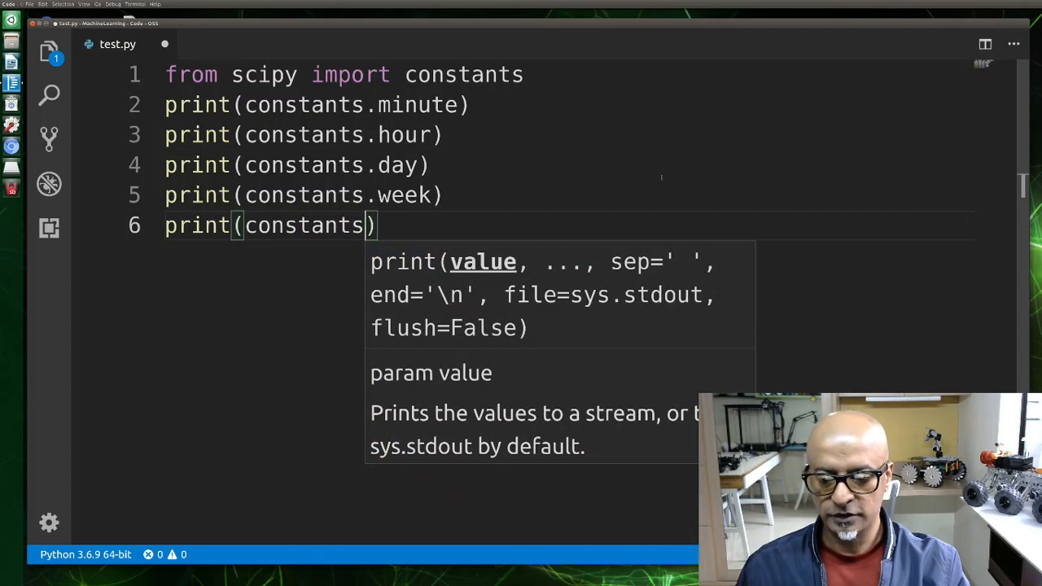
type(".year")
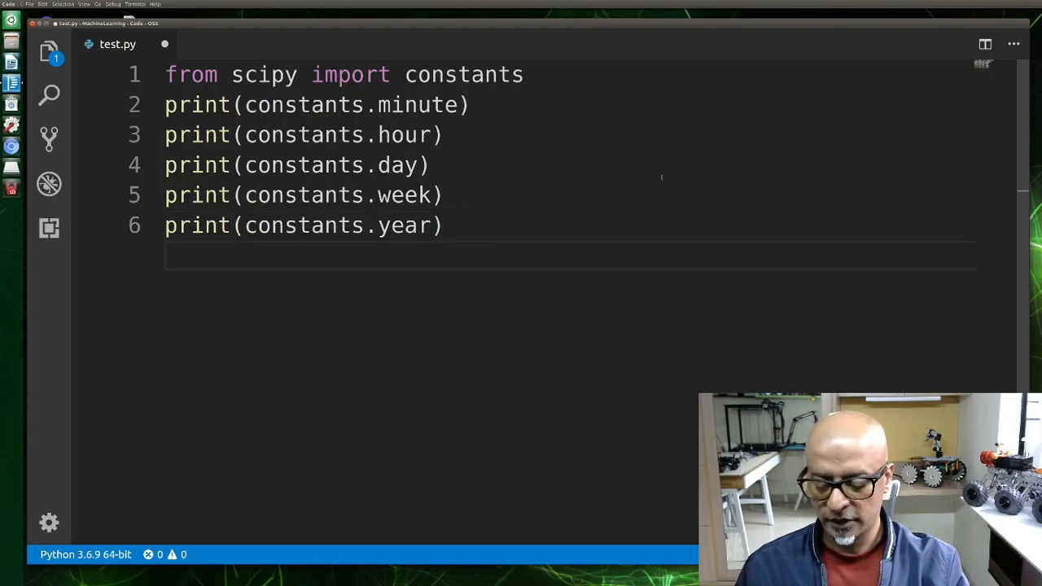
type("print(constant")
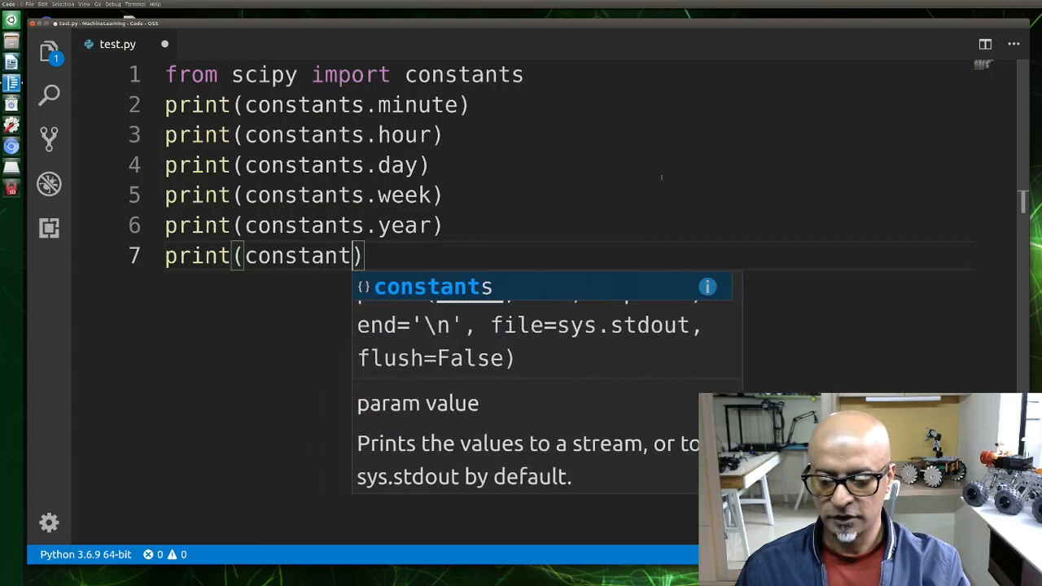
type("s.Ju")
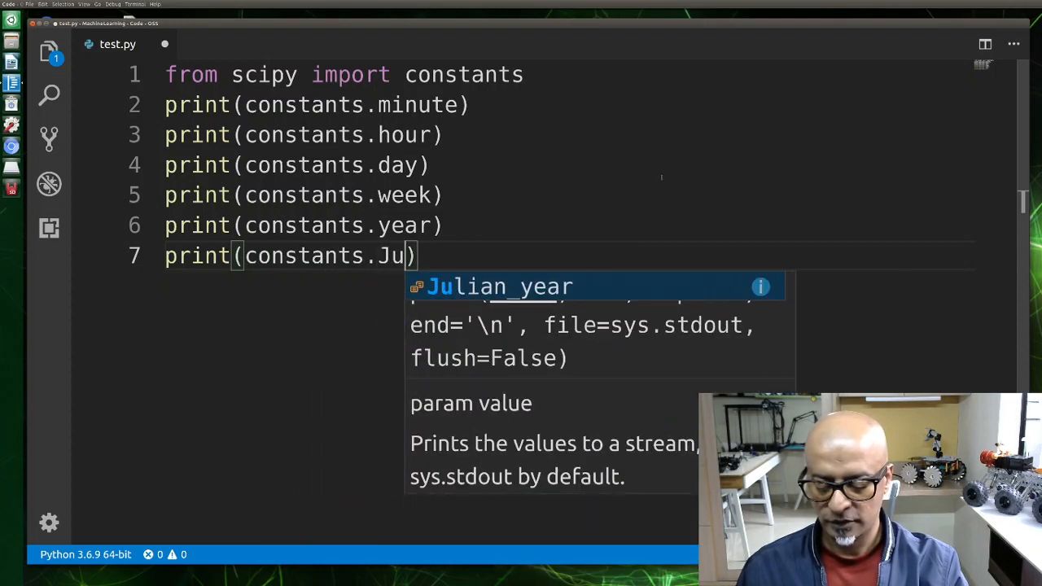
type("lian_year")
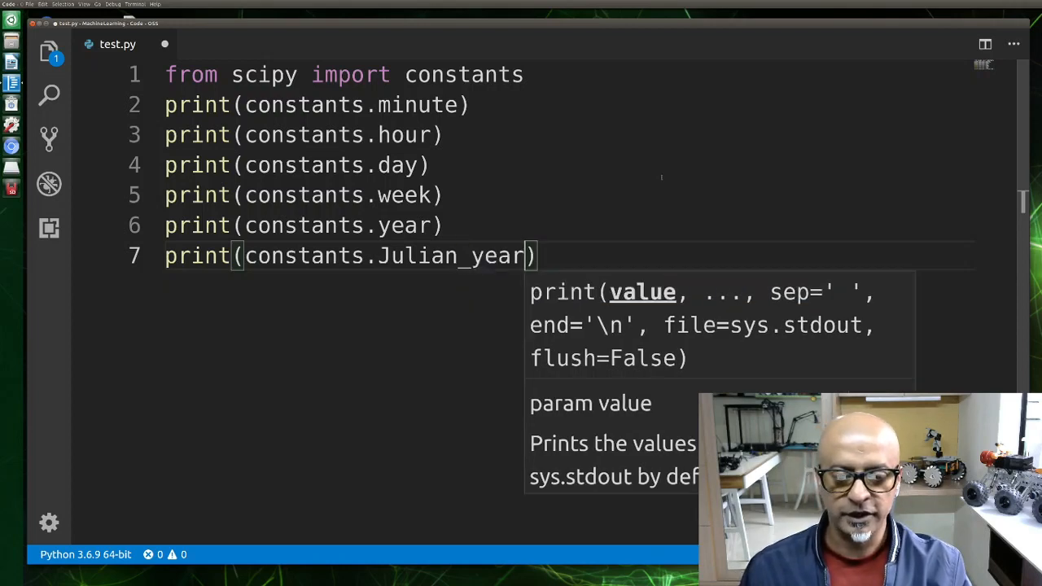
key("Escape")
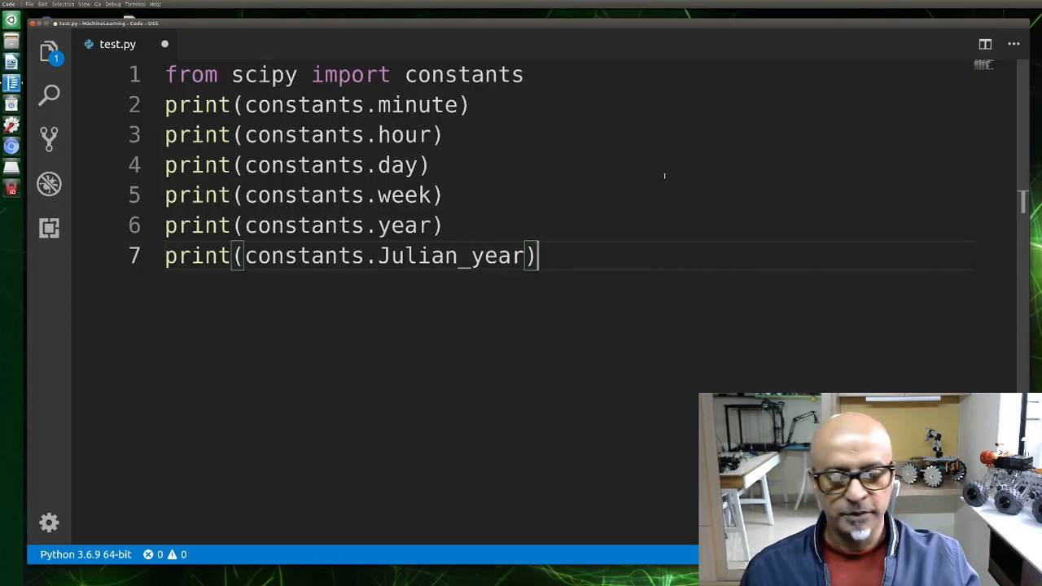
mouse_move(551, 143)
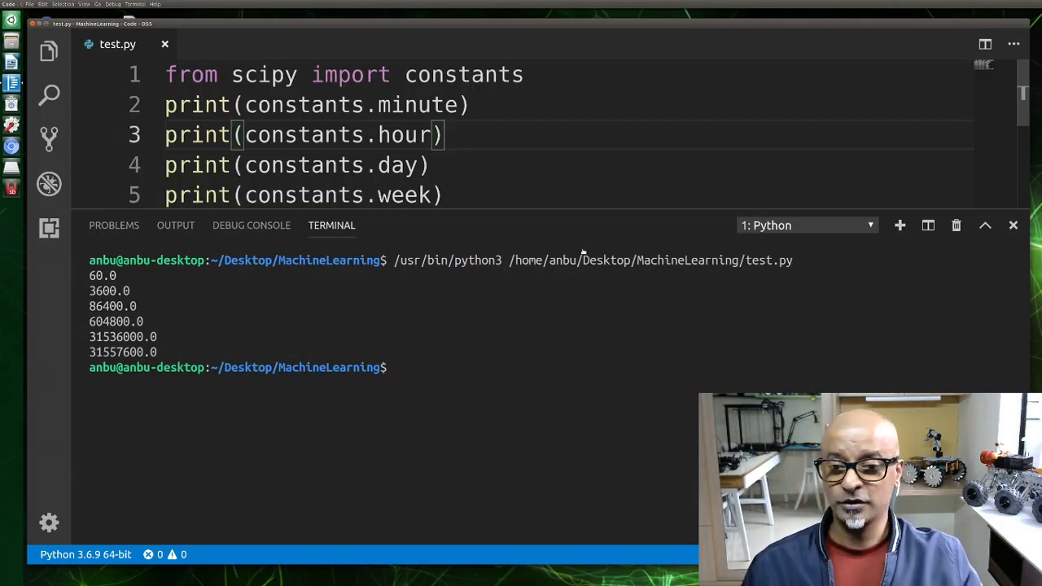
scroll("down", 3)
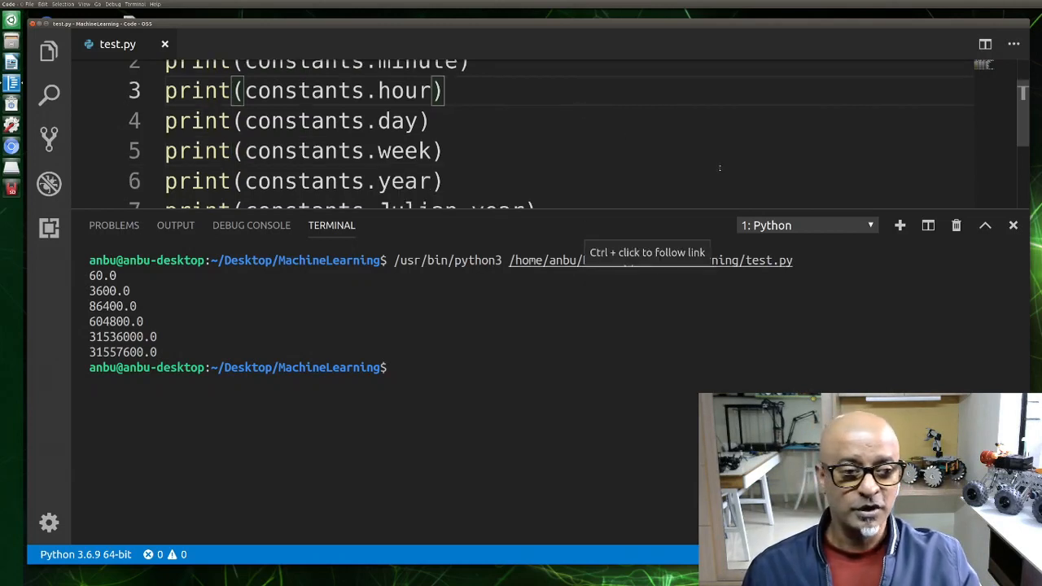
mouse_move(771, 284)
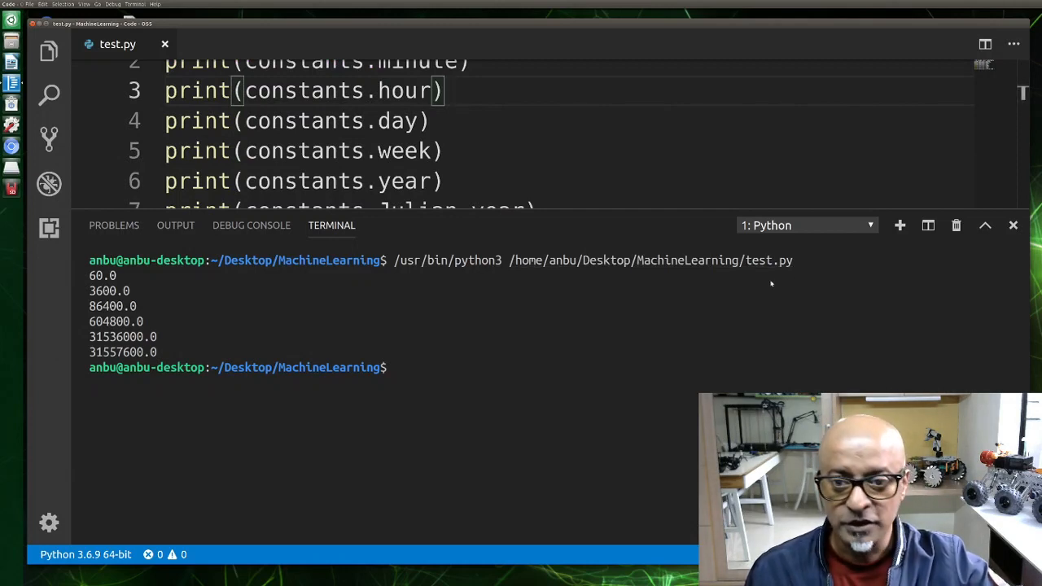
mouse_move(852, 368)
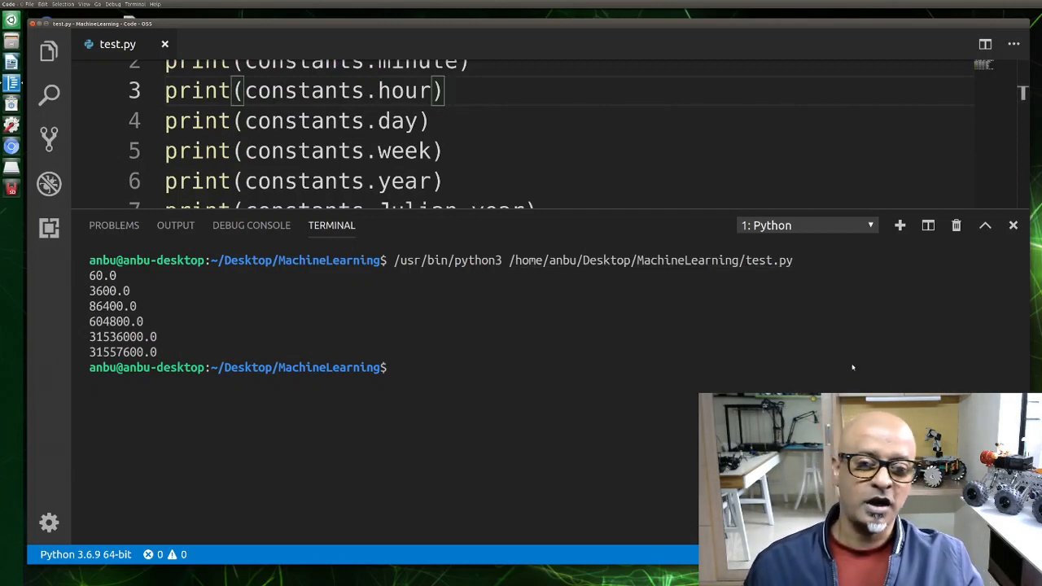